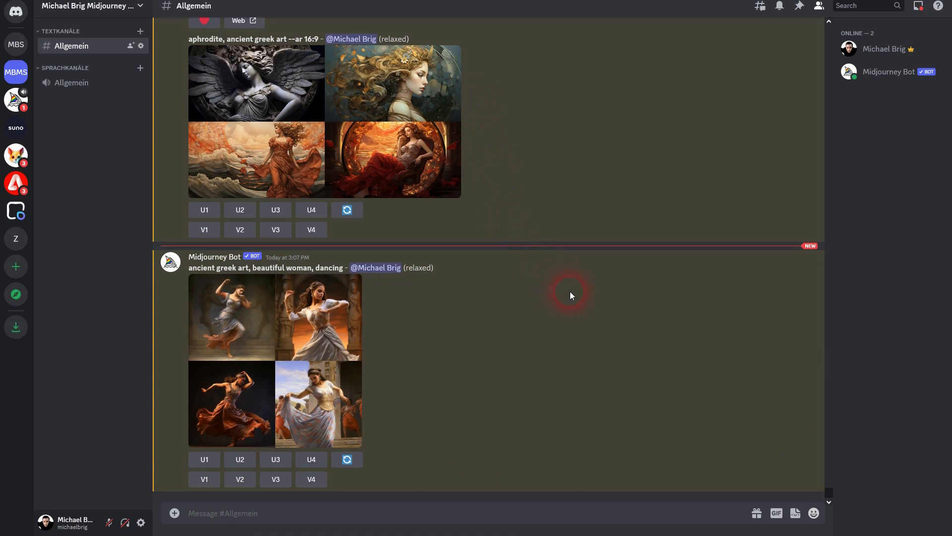
mouse_move(195, 275)
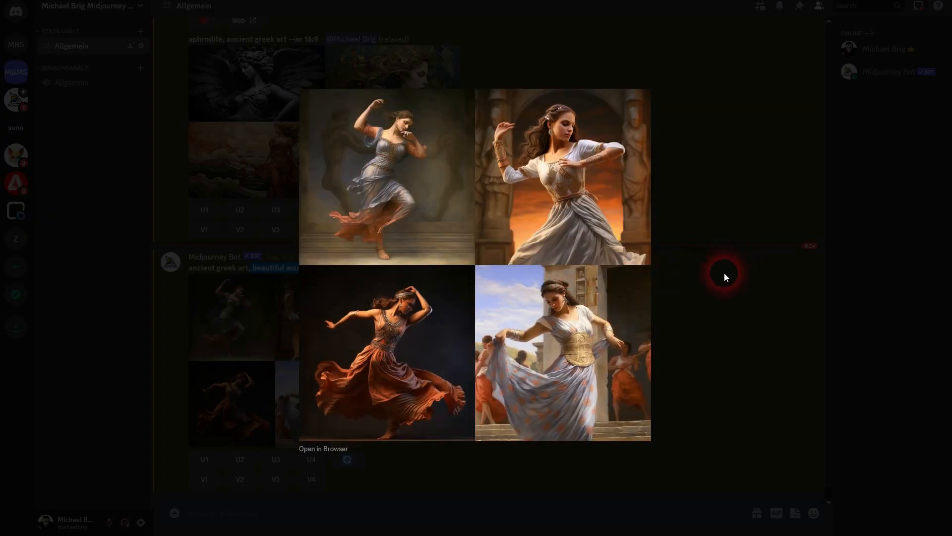
mouse_move(707, 205)
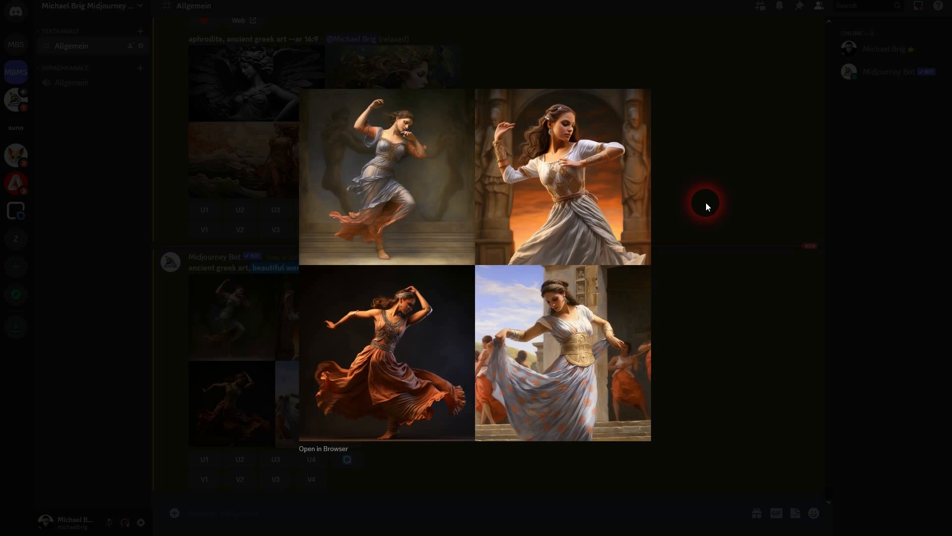
Close the enlarged preview and scroll through the golden-robed woman variation grids
click(706, 204)
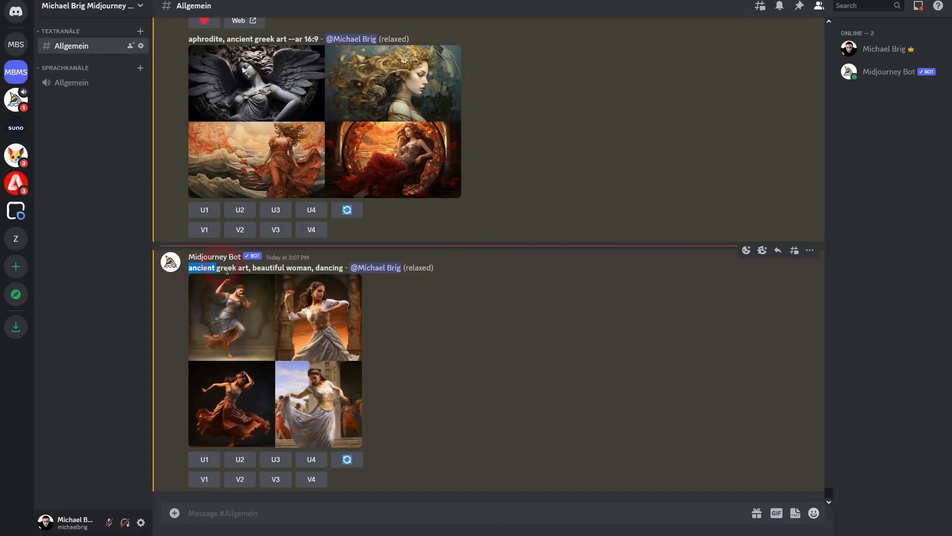
scroll(down, 3)
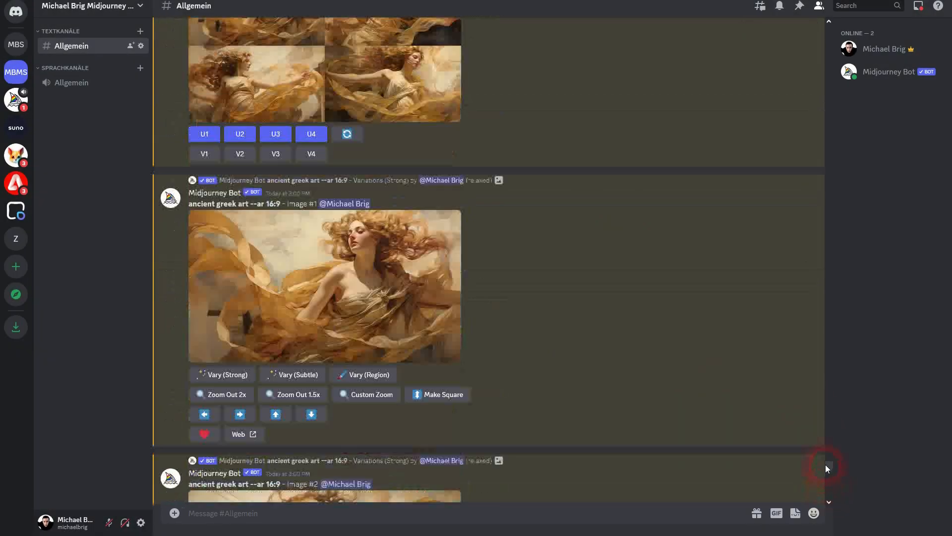
scroll(down, 3)
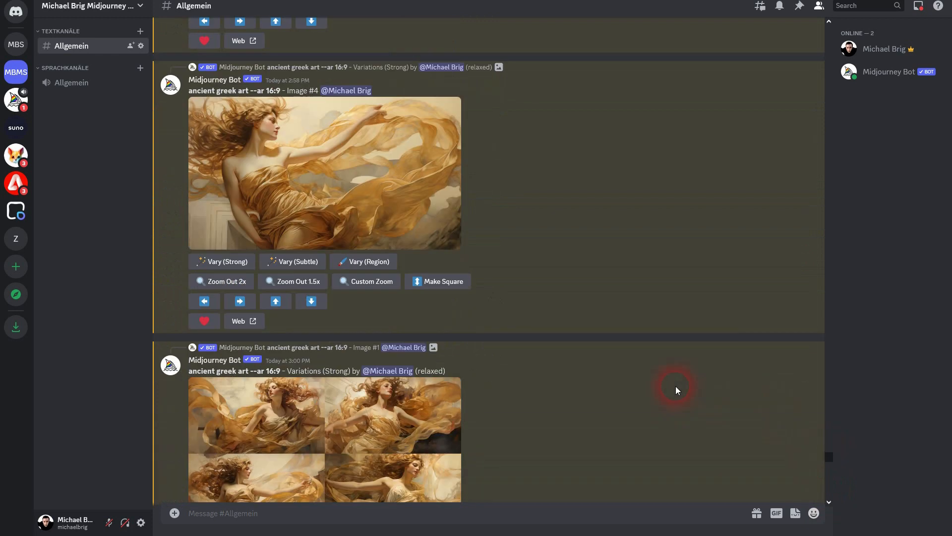
scroll(down, 3)
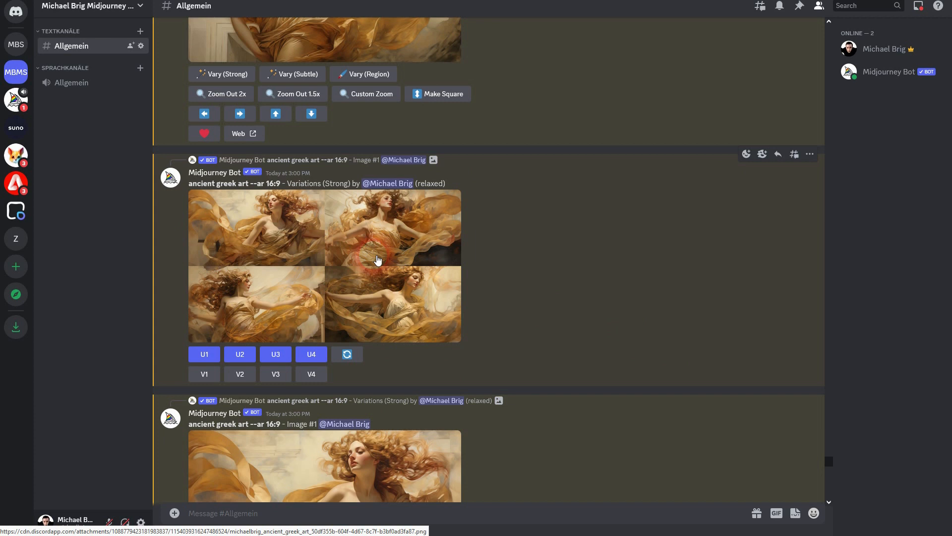
scroll(down, 3)
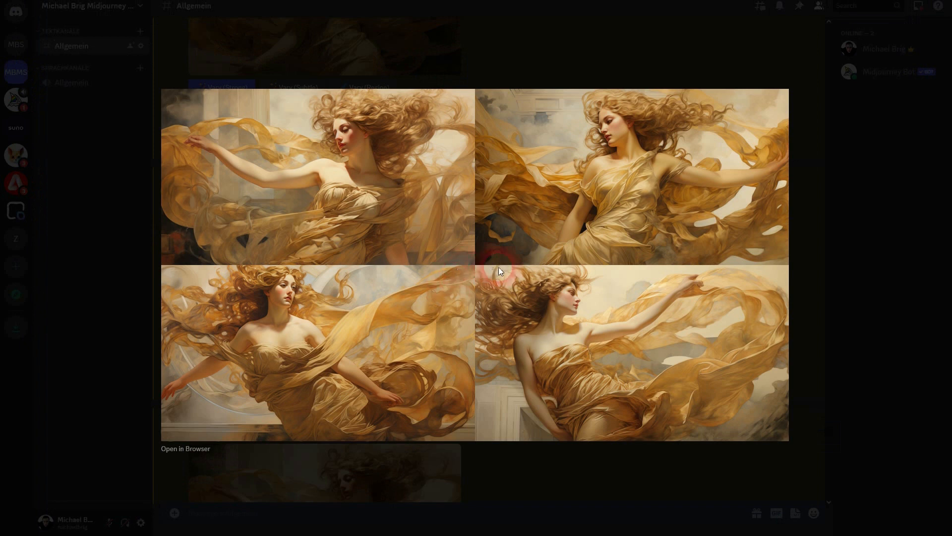
mouse_move(601, 287)
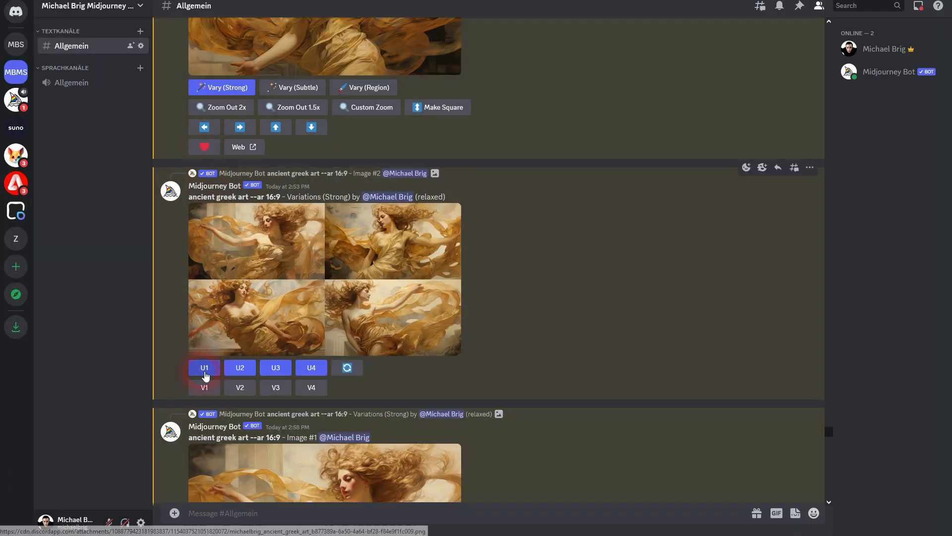
scroll(down, 3)
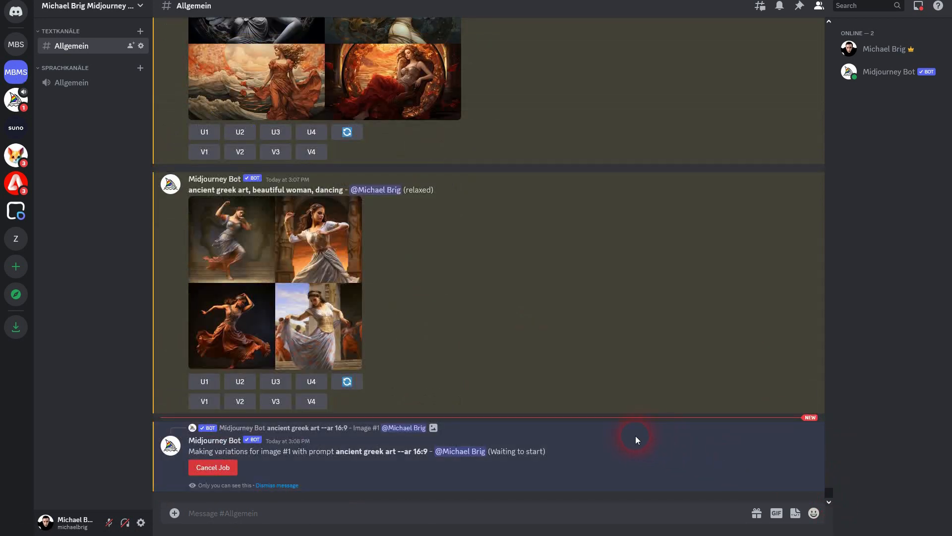
mouse_move(634, 441)
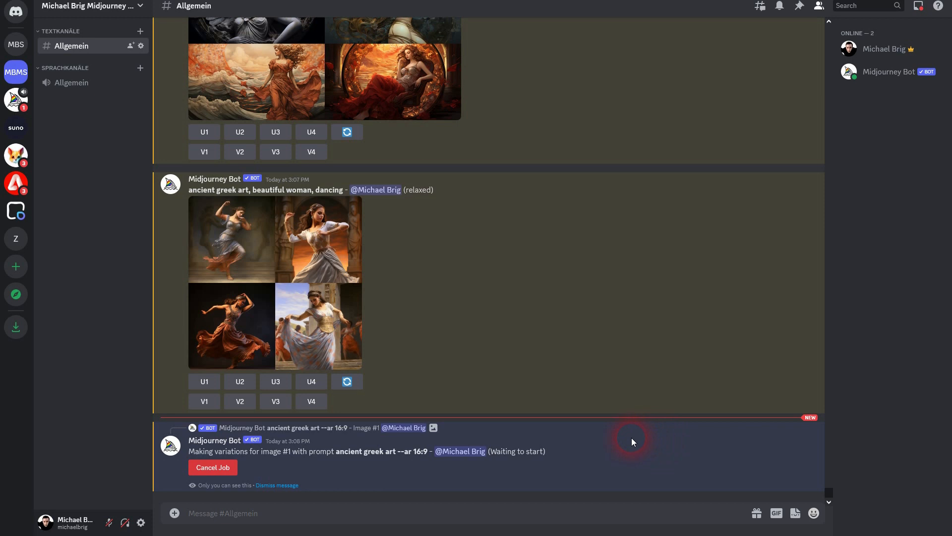
mouse_move(262, 316)
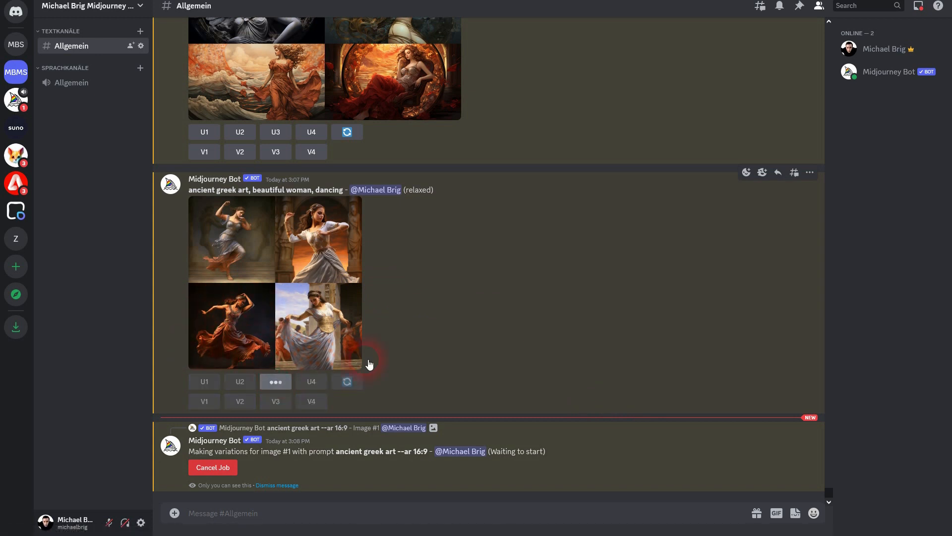
Upscale image #3, the orange-dressed dancer, from the dancing-woman grid
click(275, 382)
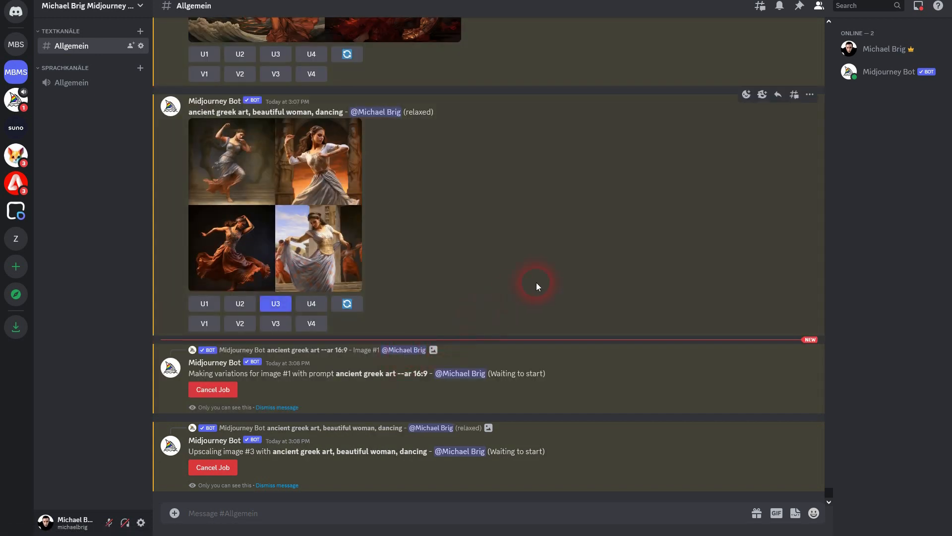
scroll(down, 3)
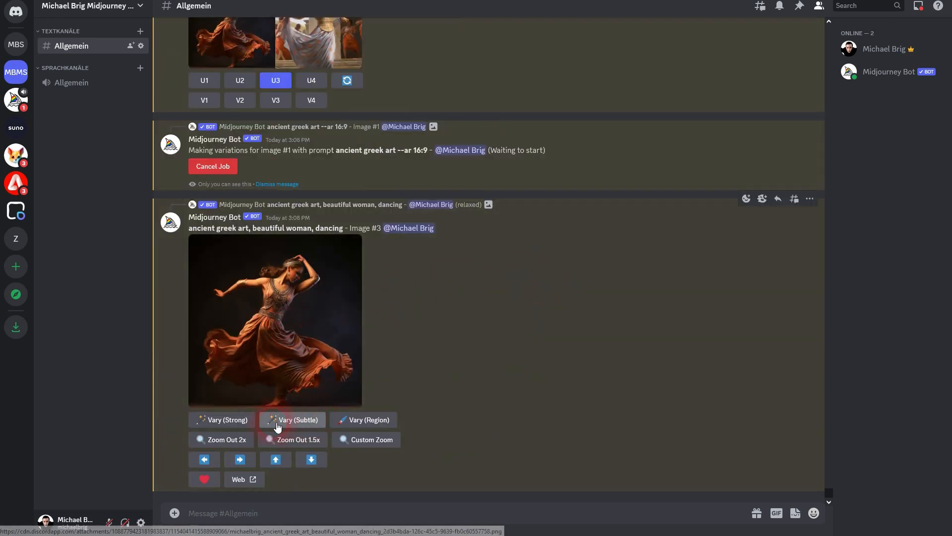
Request Vary (Subtle) on the upscaled orange-dressed dancer and scroll to the new grid
click(298, 419)
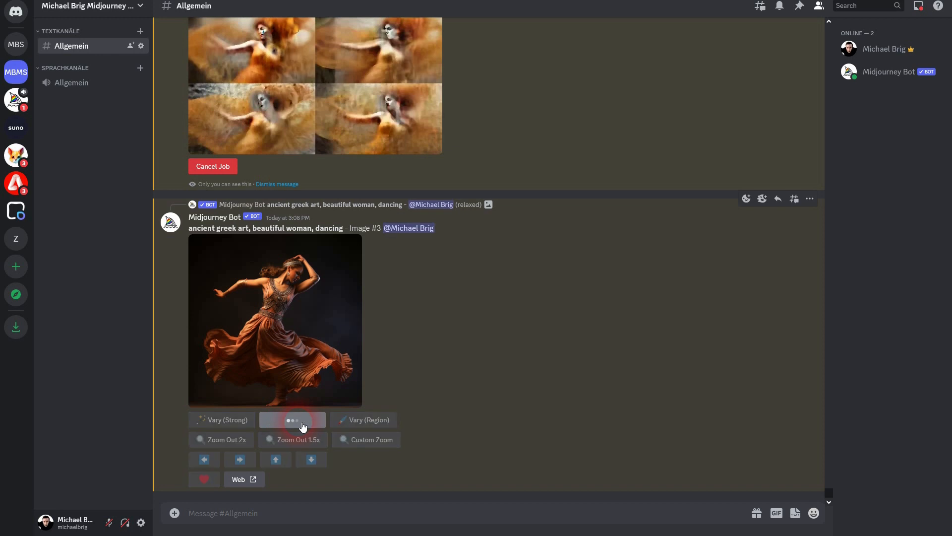
click(293, 419)
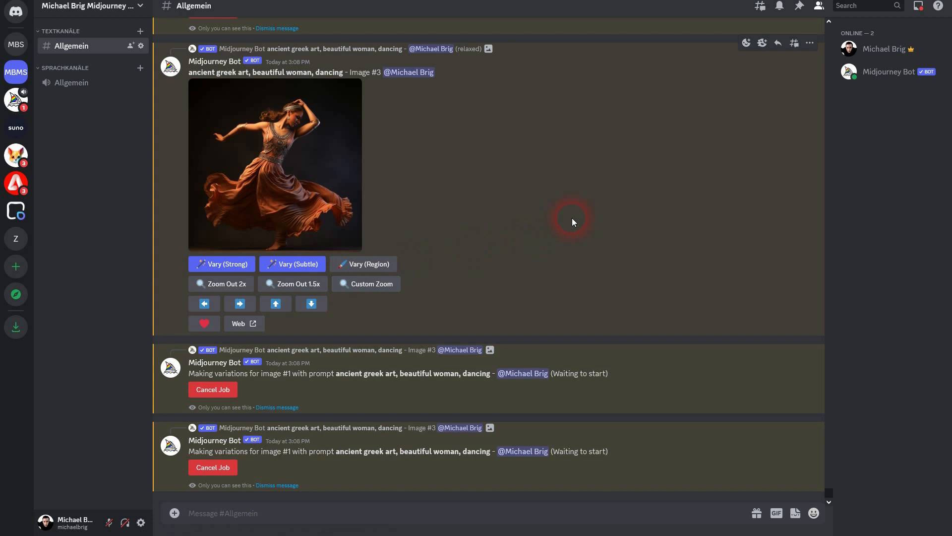
scroll(down, 3)
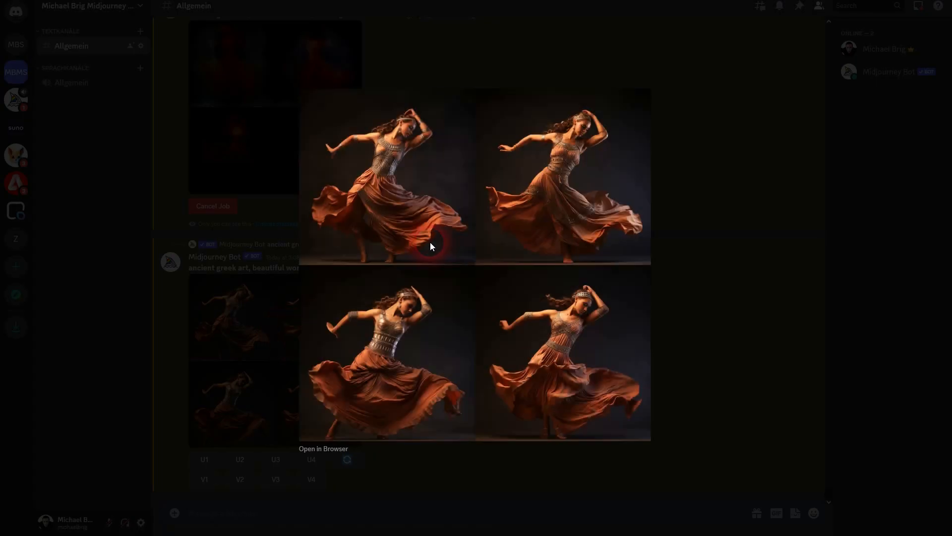
mouse_move(561, 162)
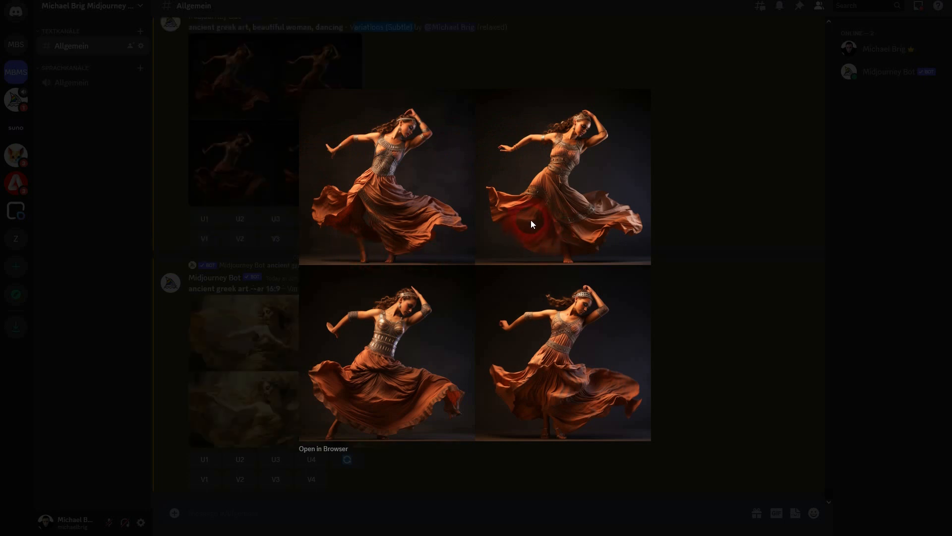
mouse_move(425, 312)
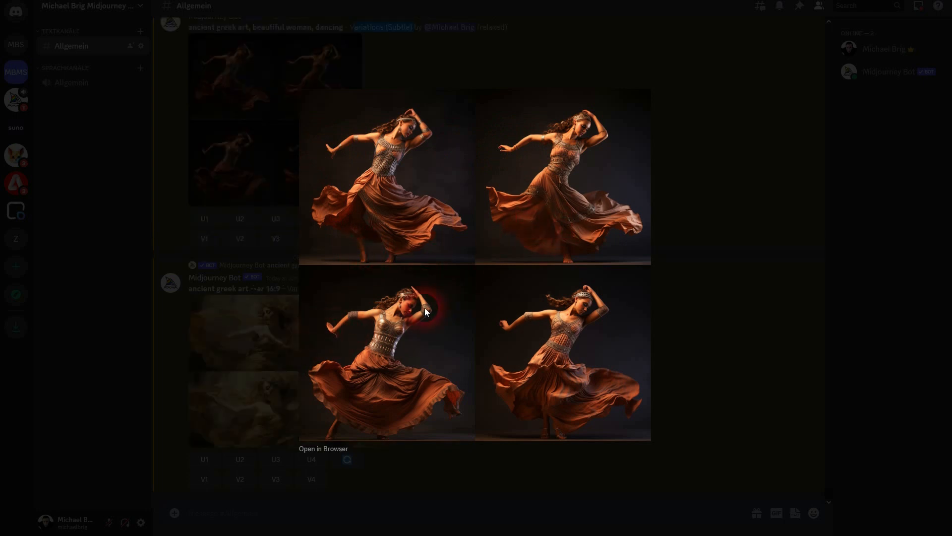
mouse_move(755, 292)
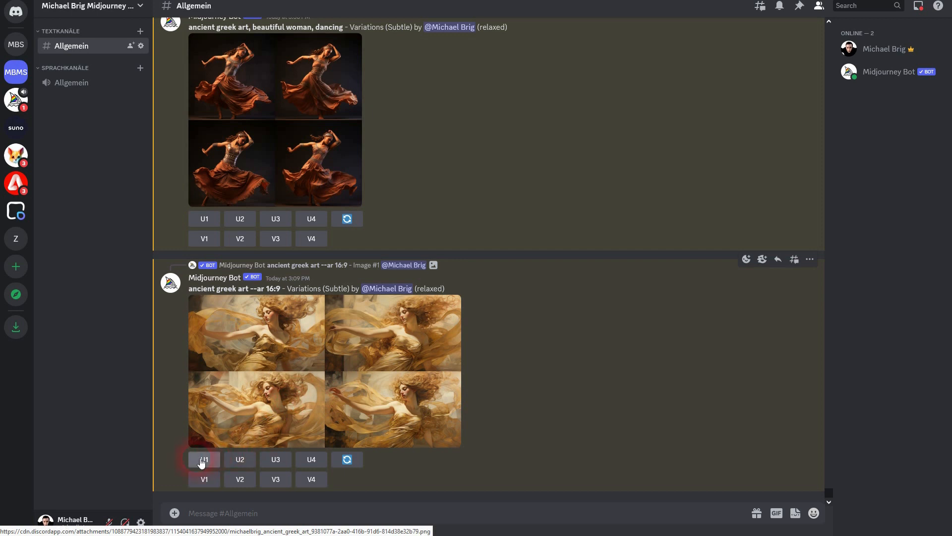
Upscale the golden-robed variations and scroll down to upscaled Image #4
click(204, 459)
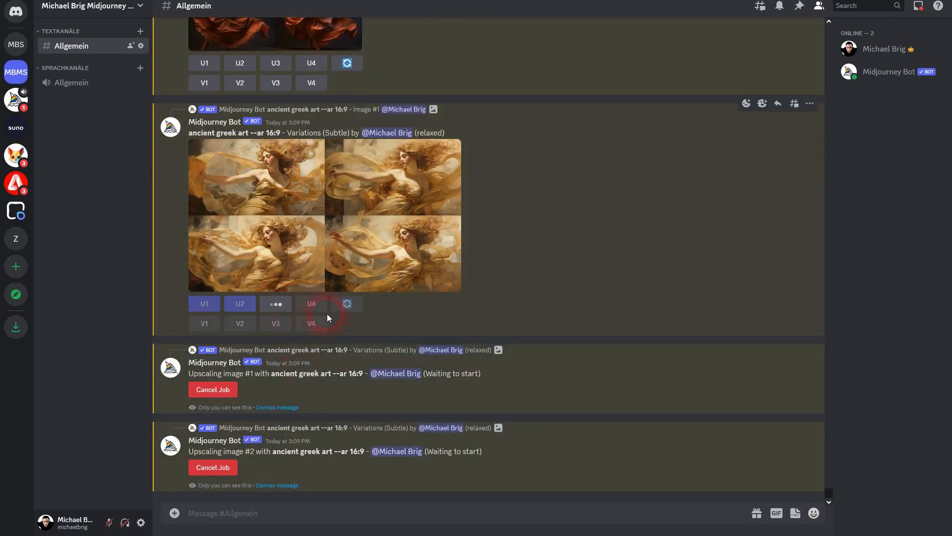
scroll(down, 3)
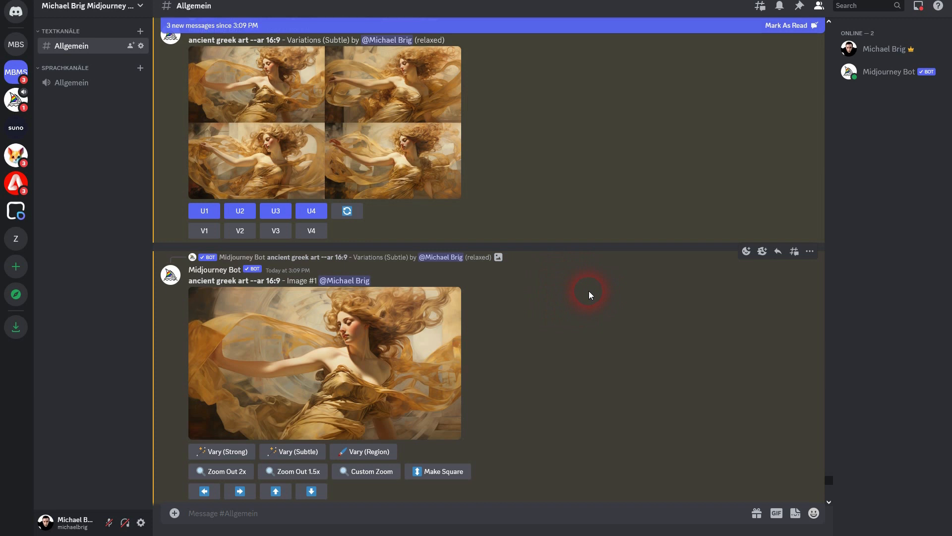
scroll(down, 3)
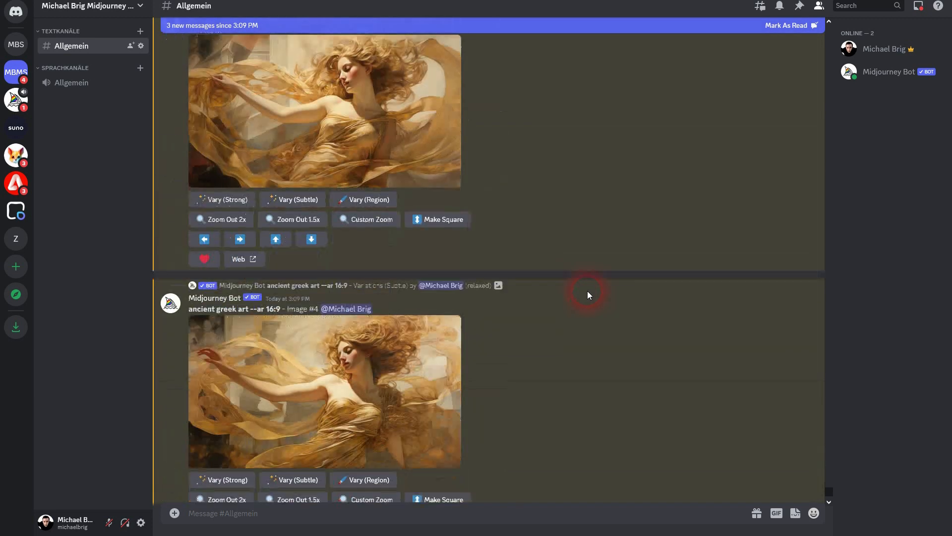
scroll(down, 3)
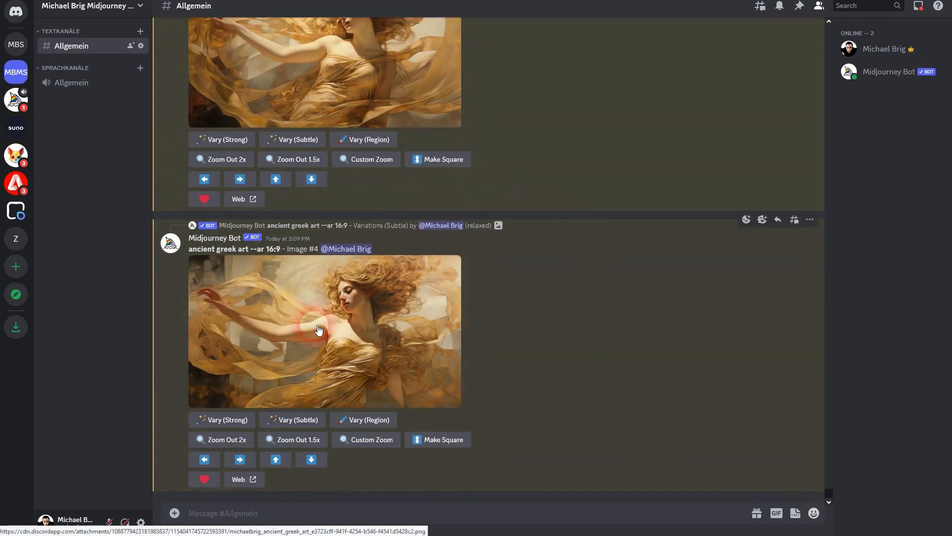
Request subtle variations of Image #4 and open it on the Midjourney website
click(297, 420)
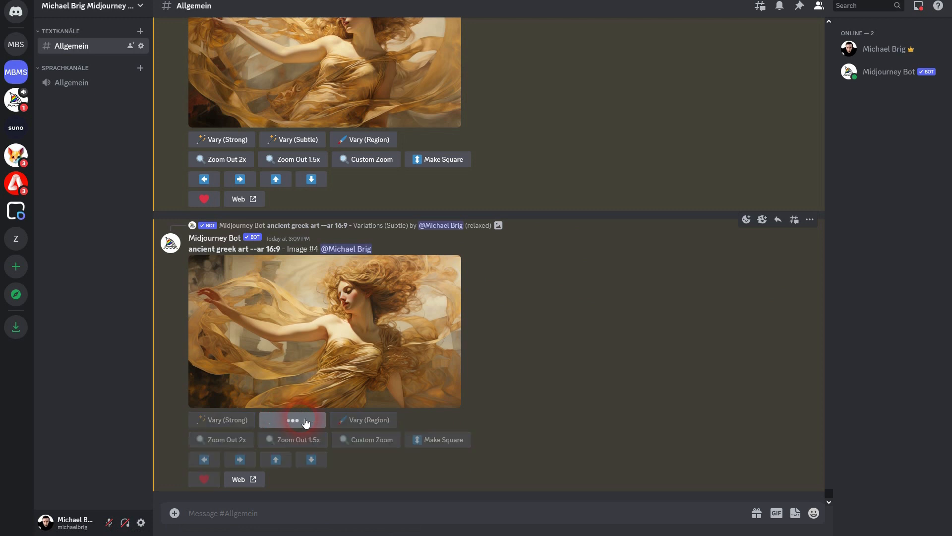
click(298, 419)
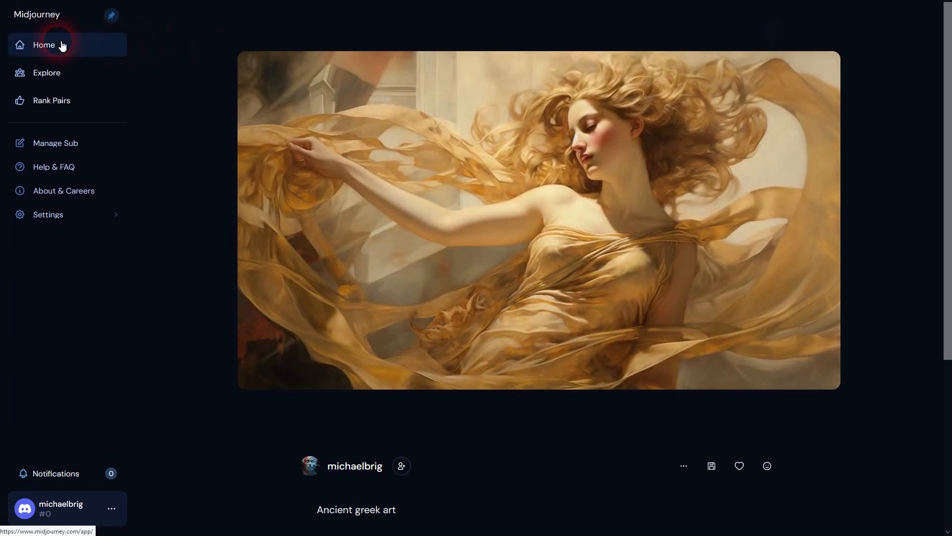
View the Midjourney Home gallery of golden-robed images, then close the enlarged view
click(355, 466)
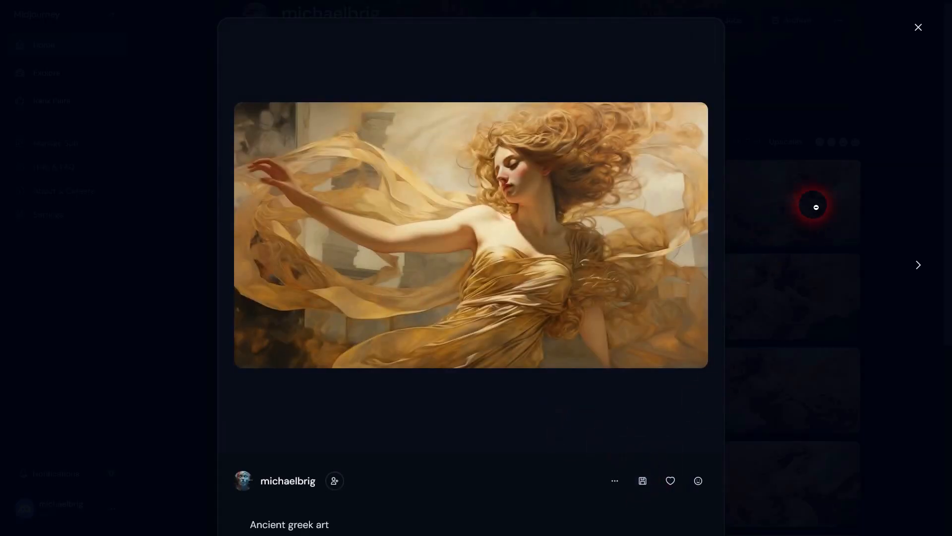
click(918, 27)
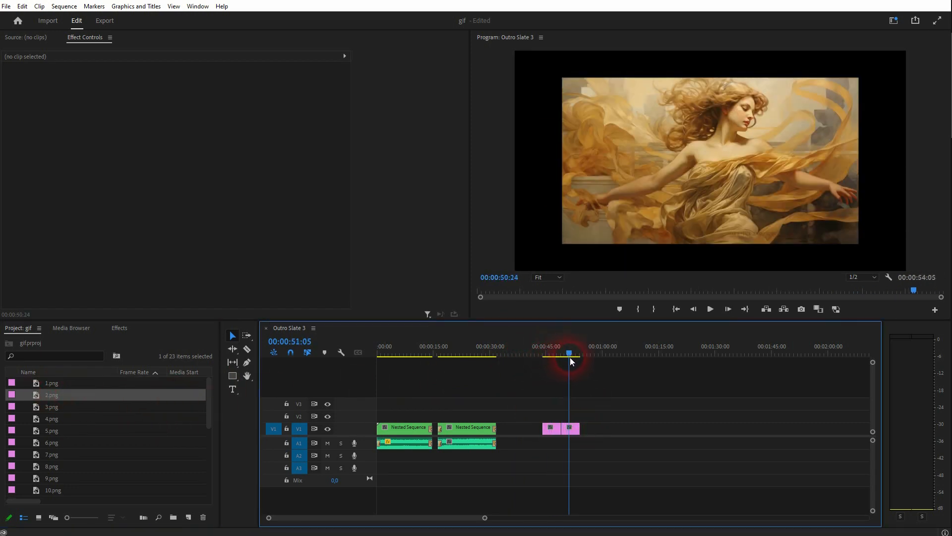
Place 1.png–10.png on V1 around 48 seconds and preview them at 50 seconds
click(561, 353)
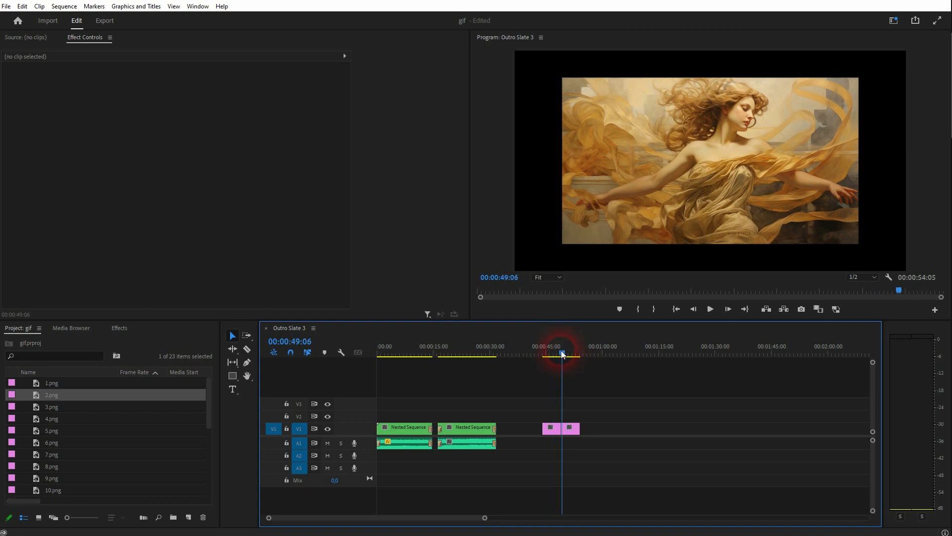
click(558, 352)
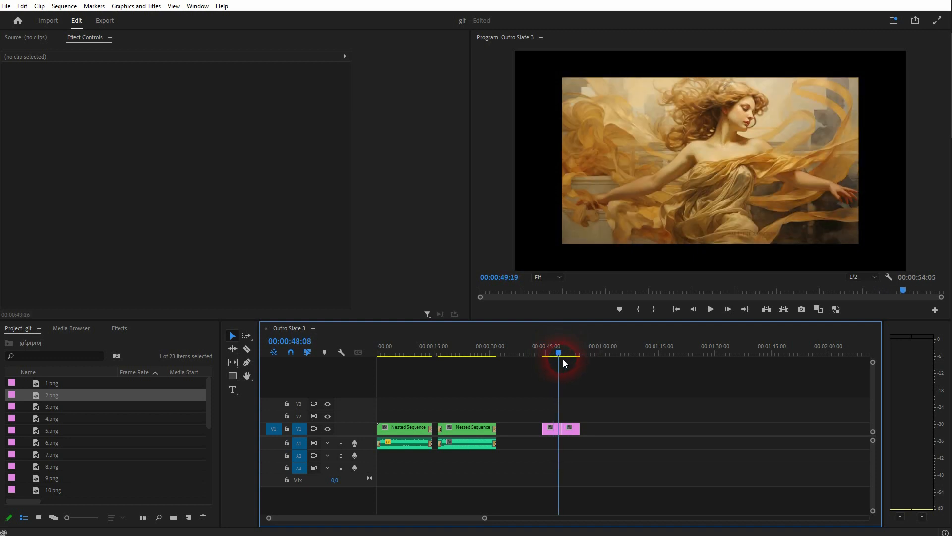
click(551, 354)
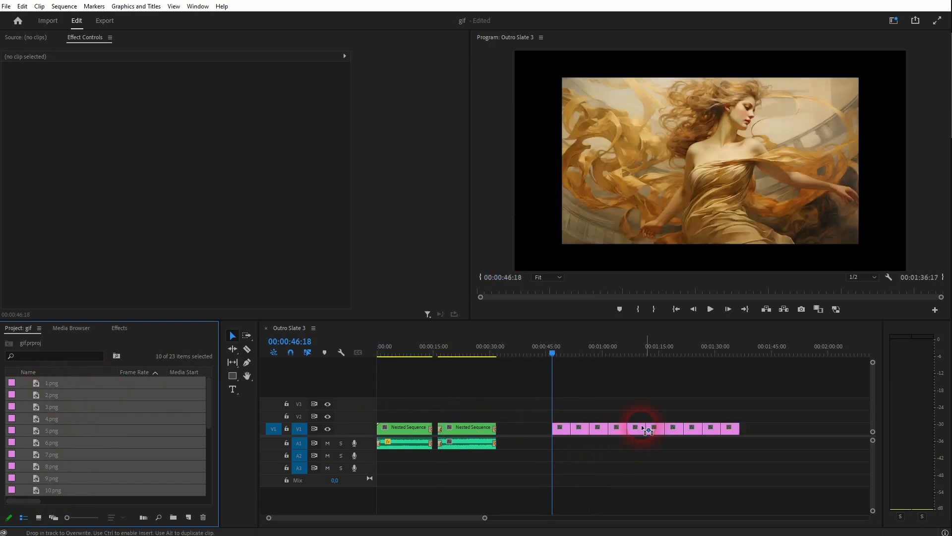
click(565, 354)
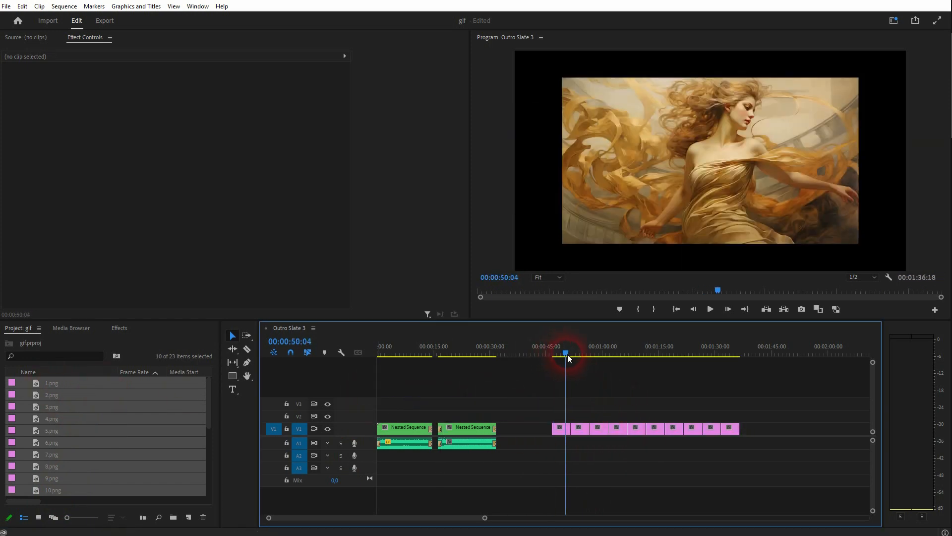
click(619, 354)
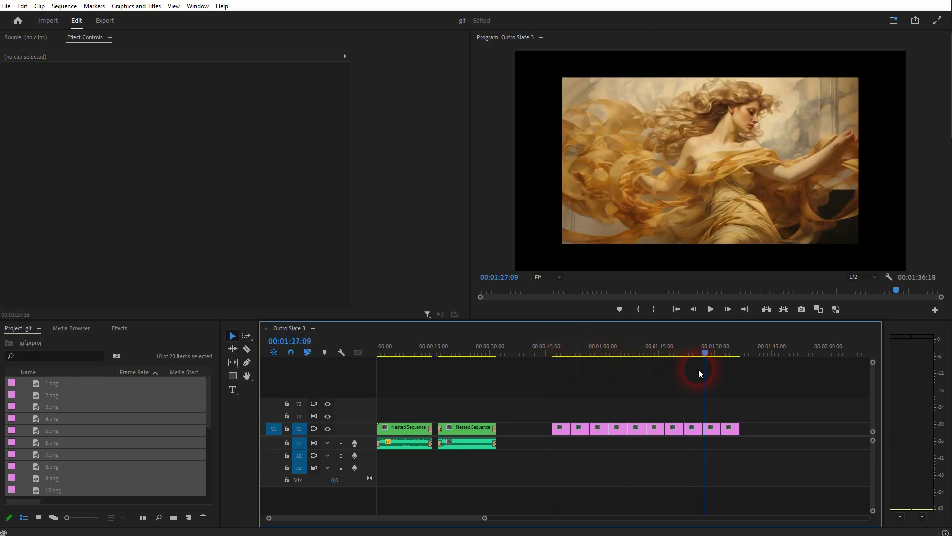
Set the ten selected image clips to a duration of 00:00:00:05
click(711, 429)
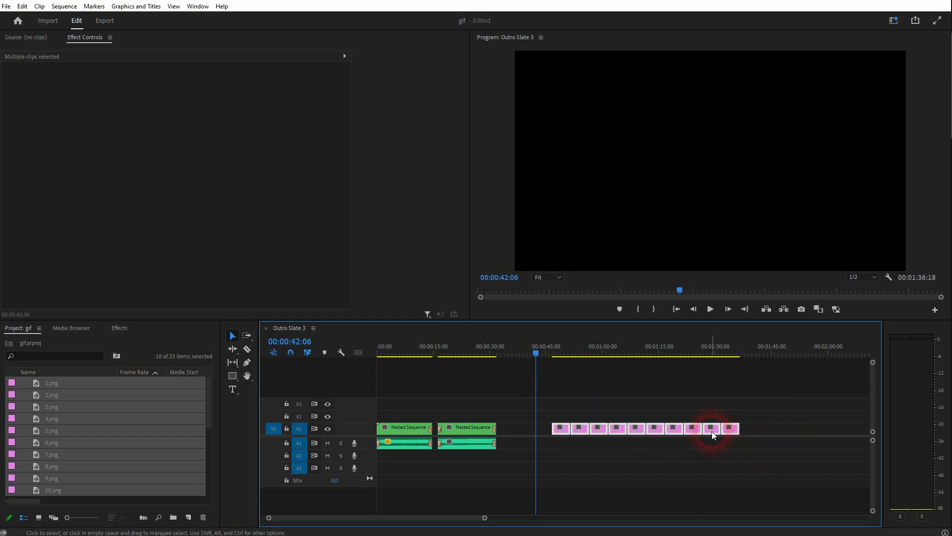
right_click(712, 434)
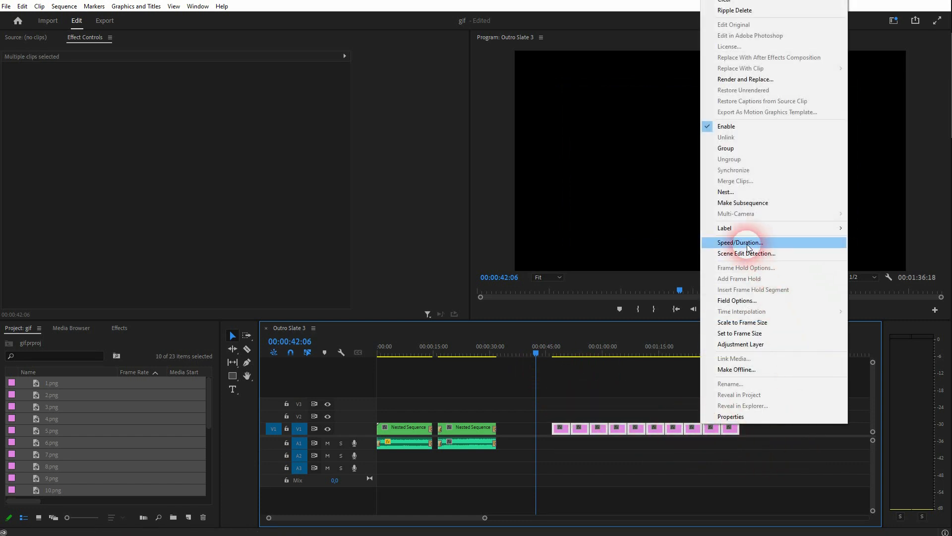
click(740, 242)
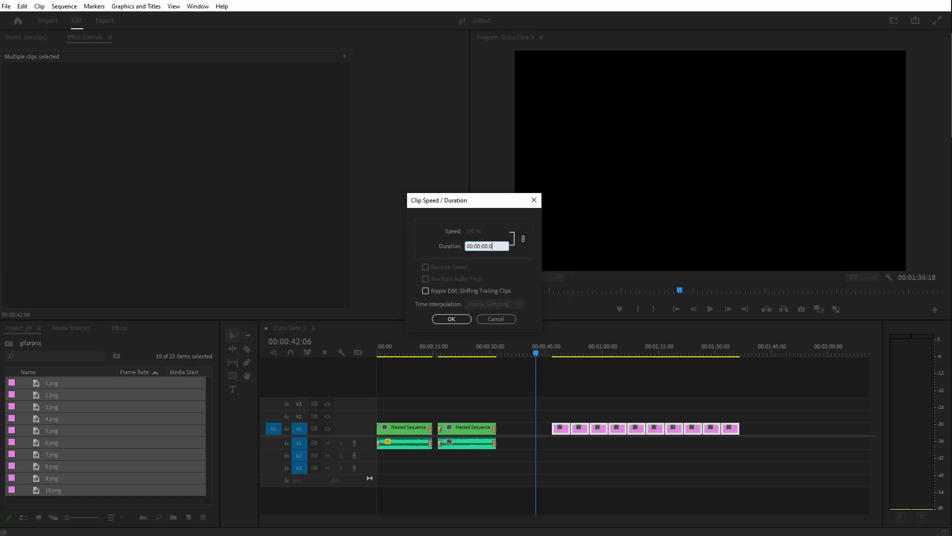
text(05)
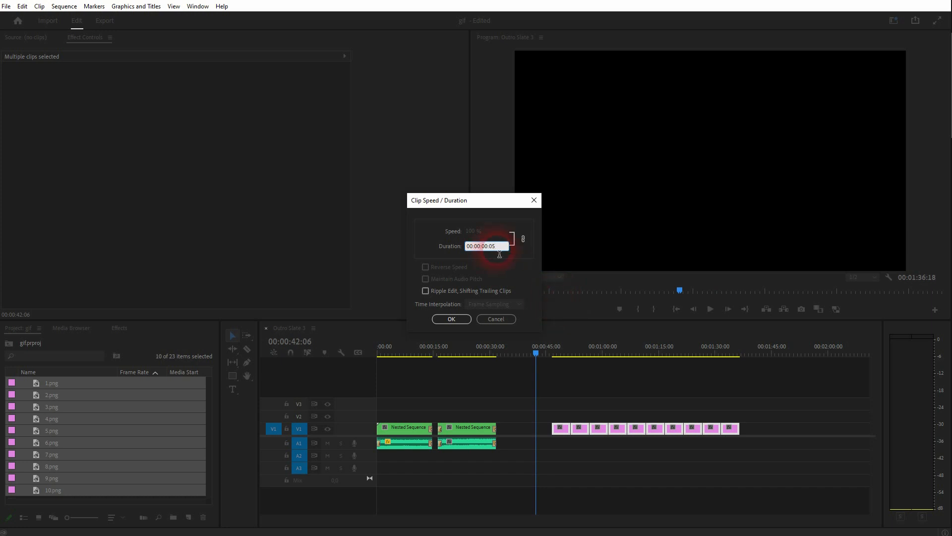
click(451, 319)
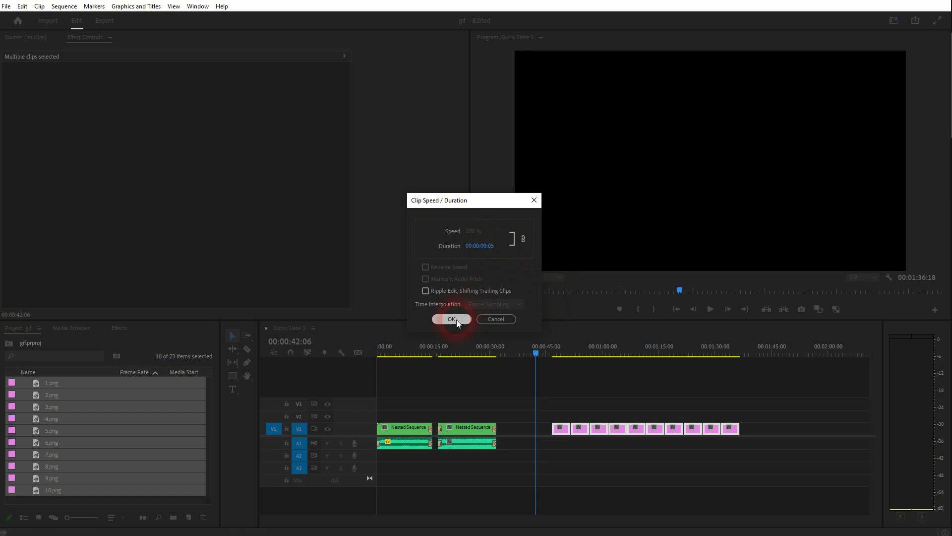
click(450, 319)
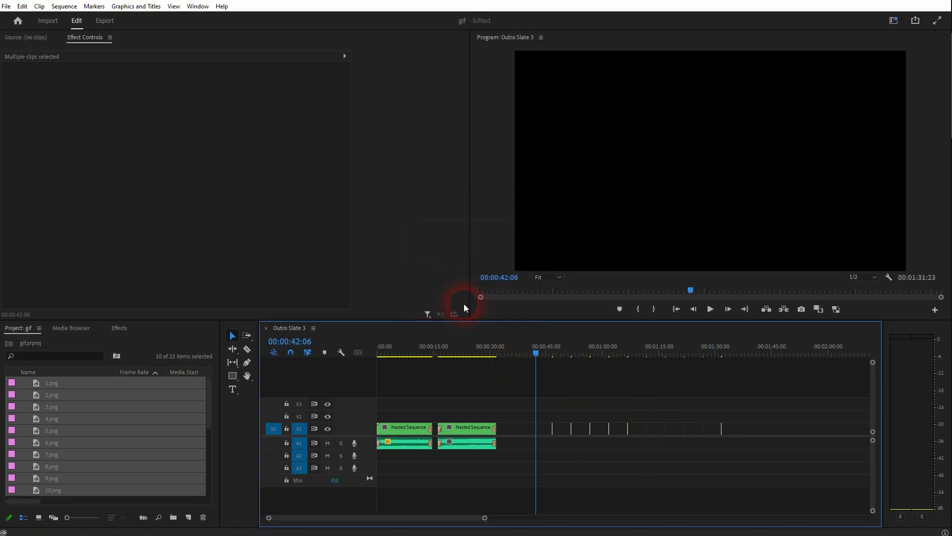
click(64, 6)
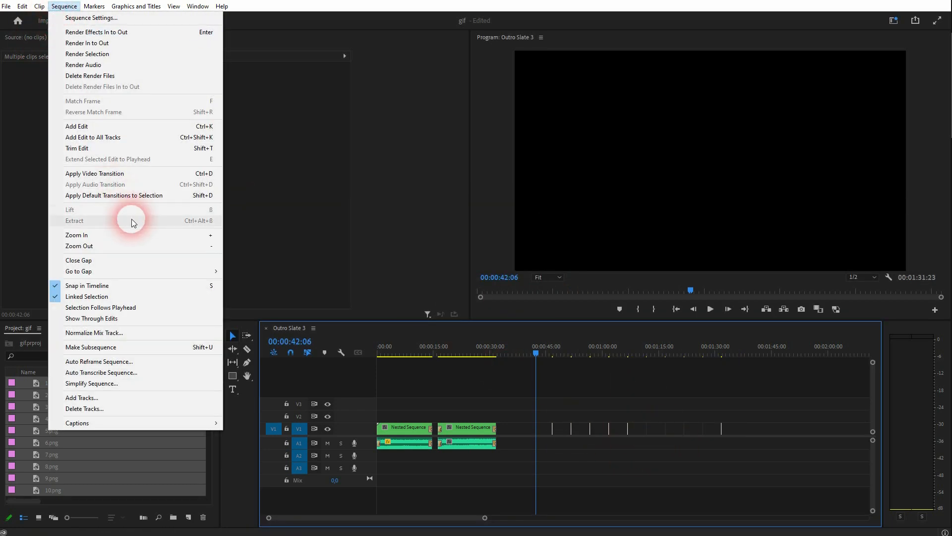
mouse_move(138, 260)
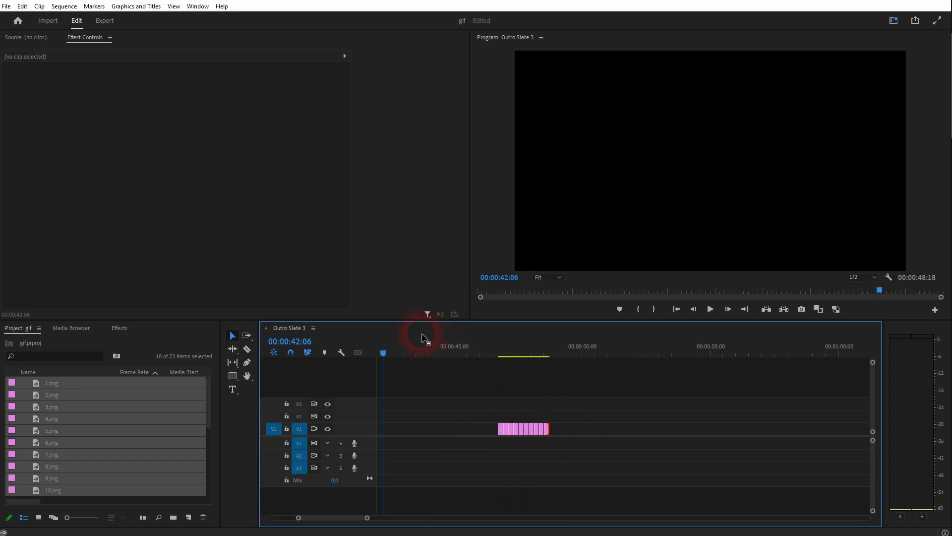
Close the gaps between the ten five-frame image clips and move the playhead beside them
click(500, 369)
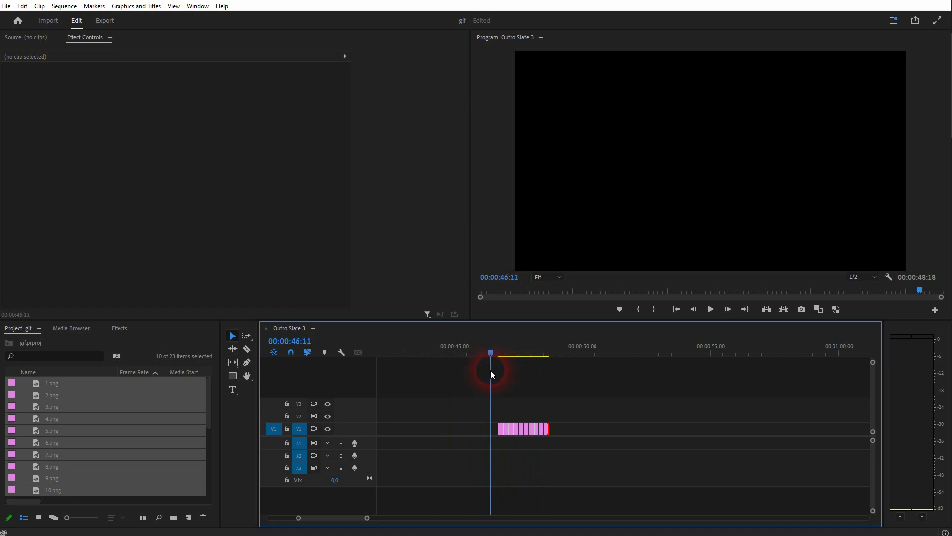
click(709, 309)
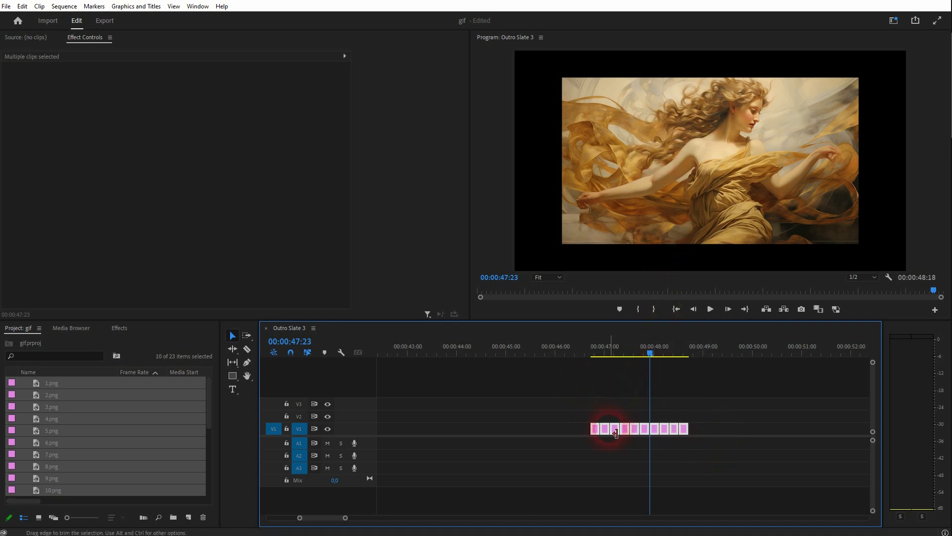
Apply Scale to Frame Size to the ten image clips, then deselect them
right_click(614, 428)
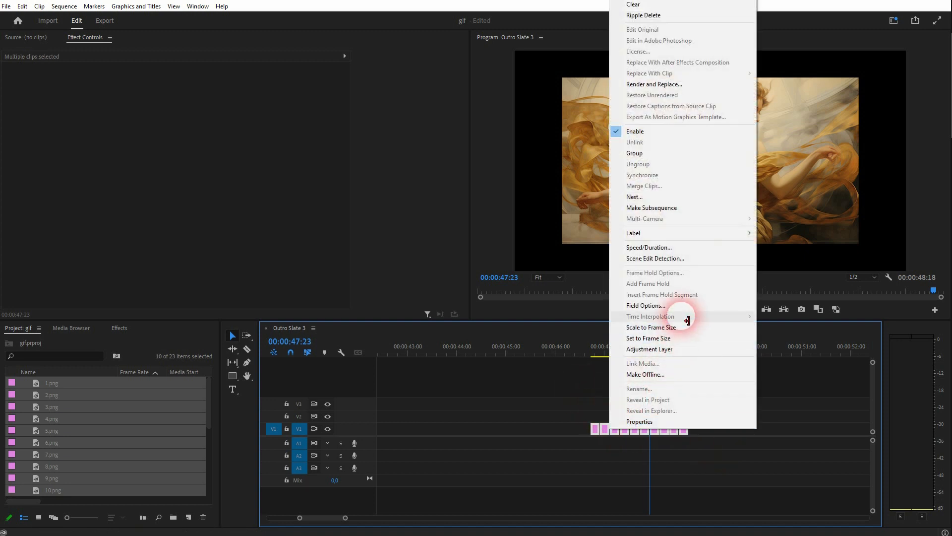
mouse_move(650, 338)
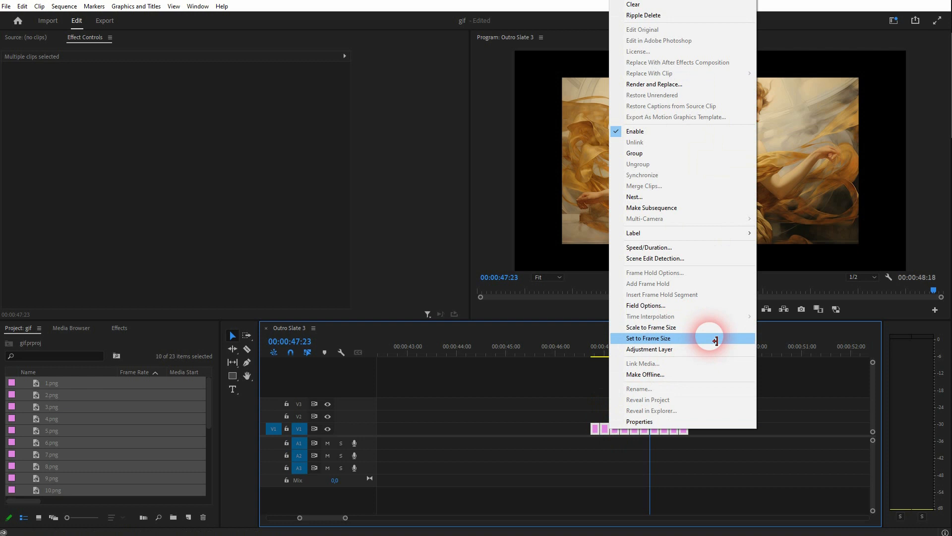
mouse_move(669, 327)
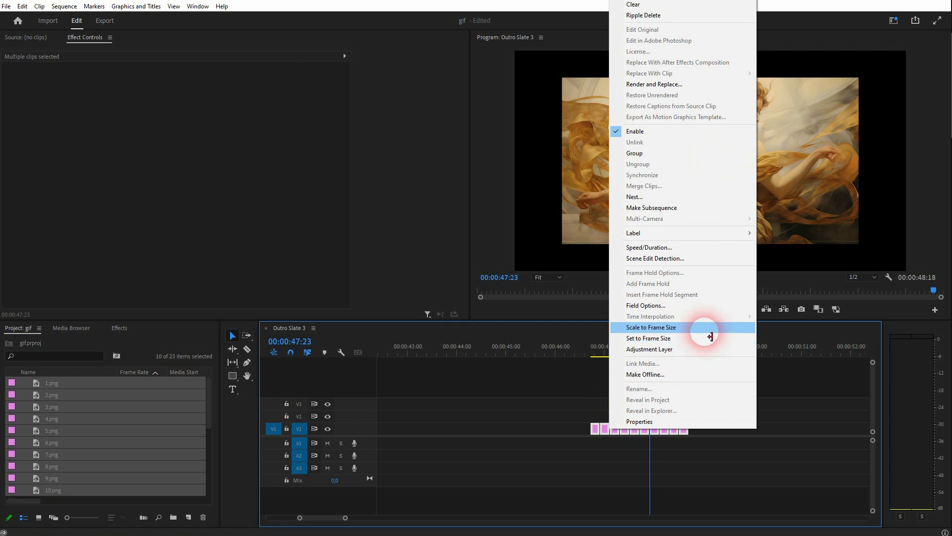
click(651, 327)
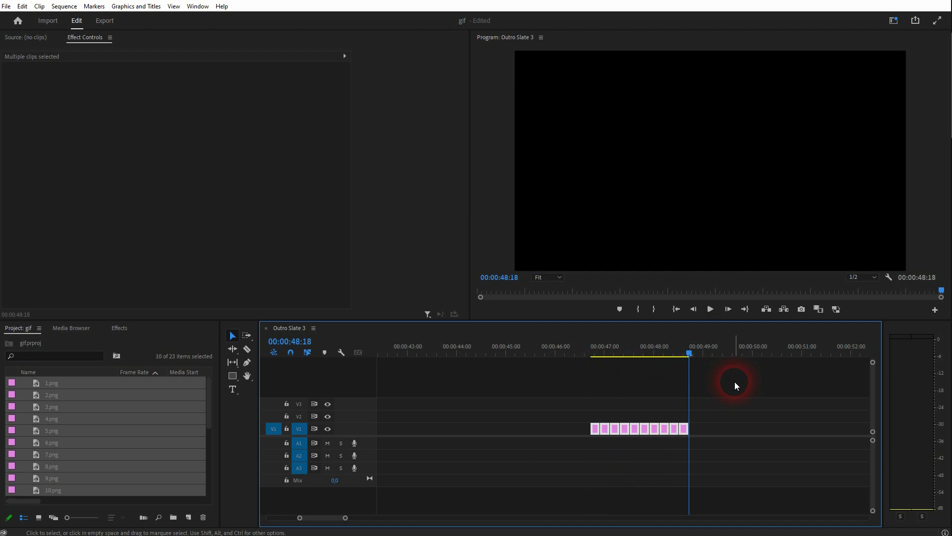
click(571, 353)
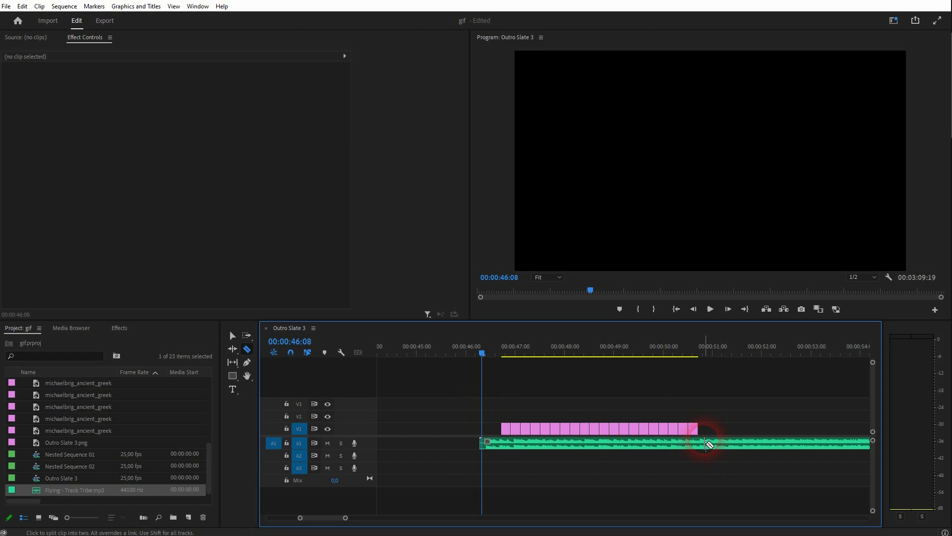
Cut Flying - Track Tribe.mp3 where the image clips end and select the music clip
click(232, 336)
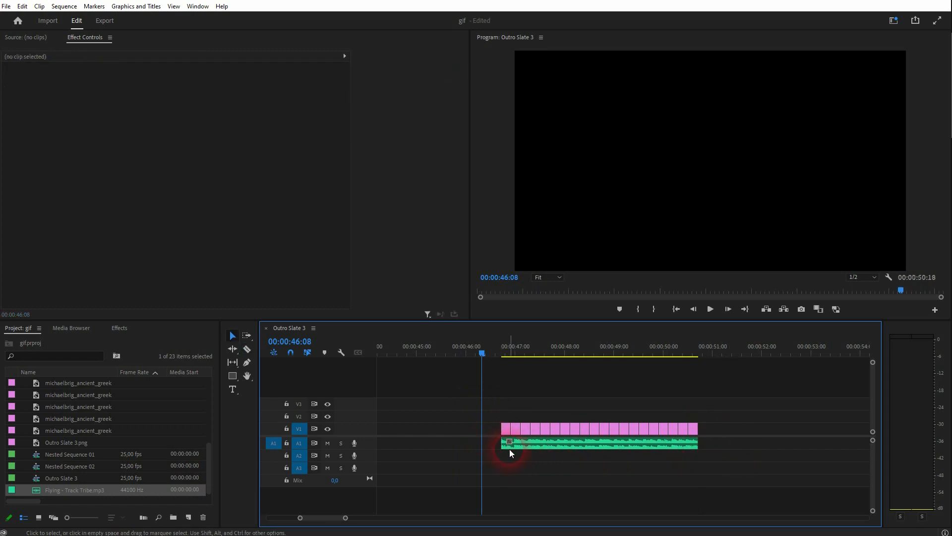
click(694, 431)
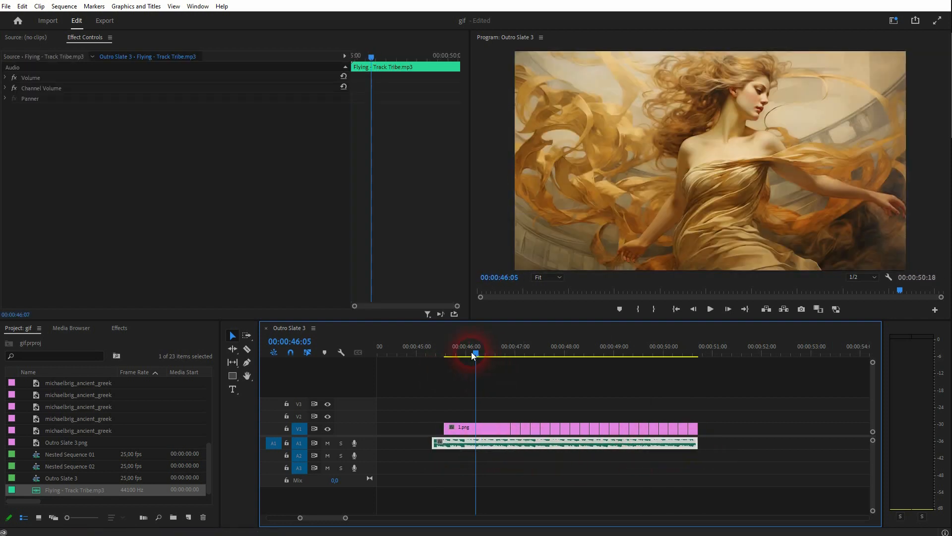
Position the playhead near the start of the image and music clips
click(490, 354)
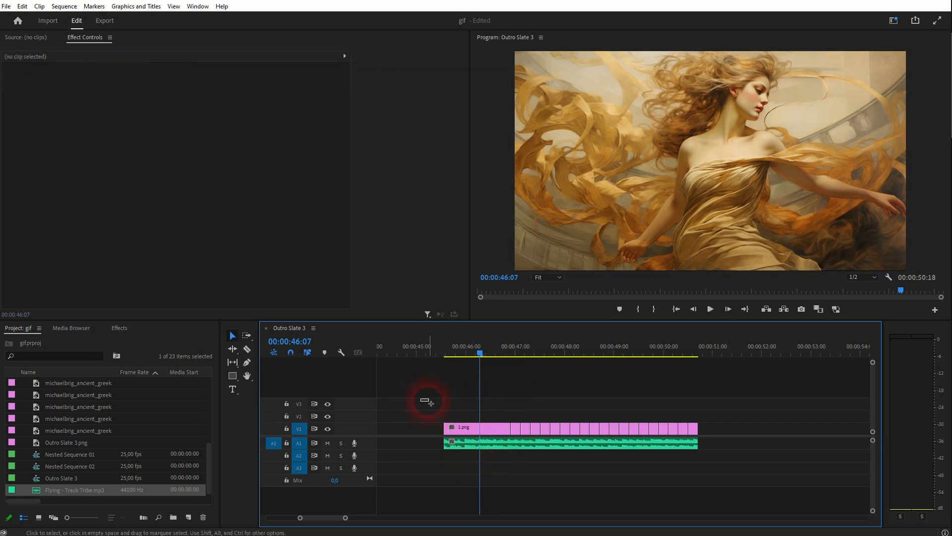
Nest the selected image clips and music into a sequence named 'Tutorial Nest'
right_click(692, 431)
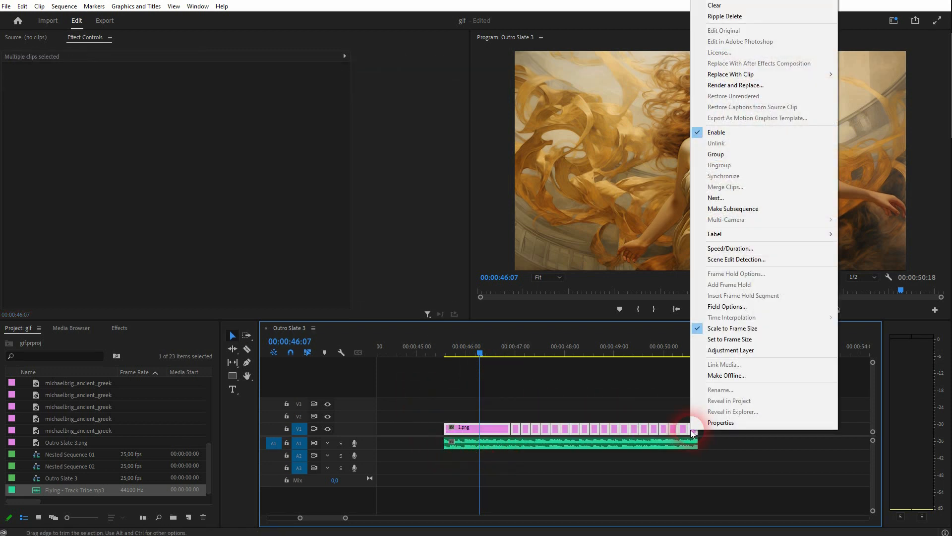
click(715, 197)
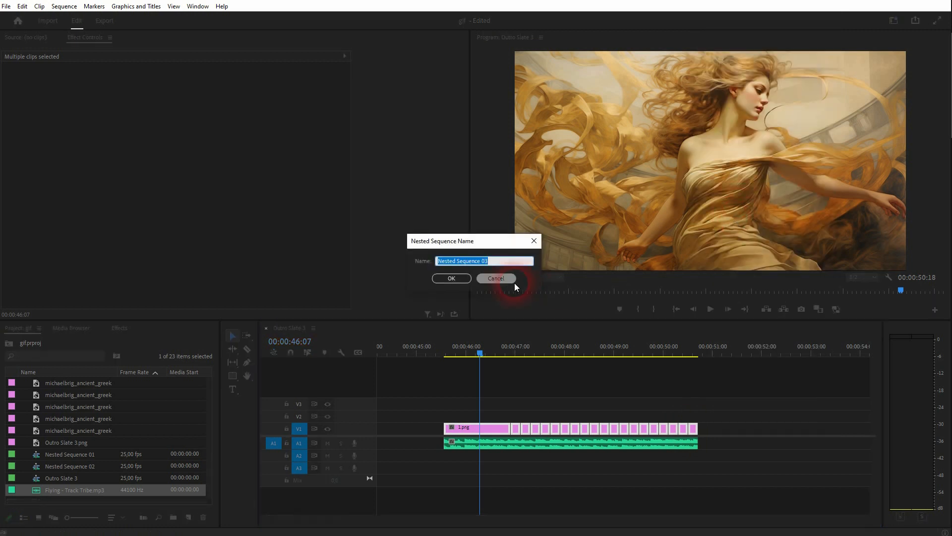
text(Tutorials Nest)
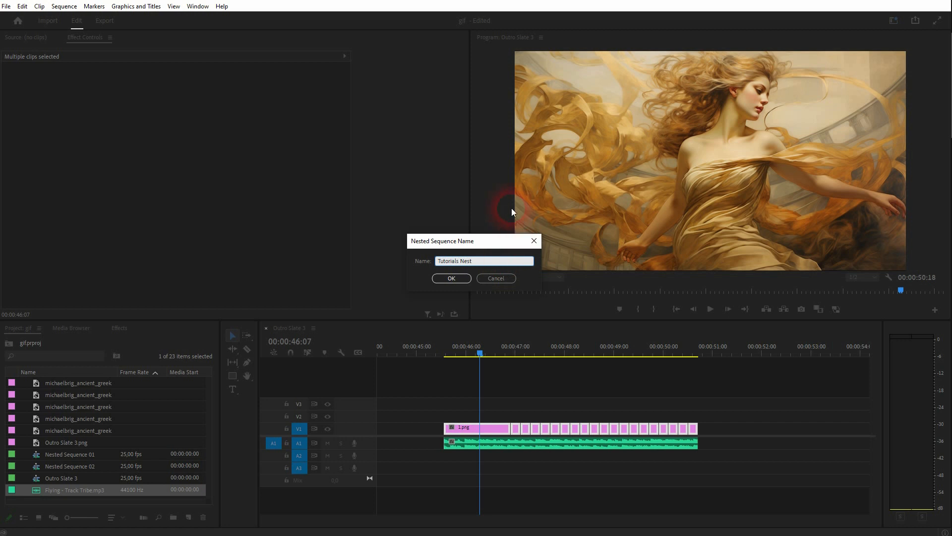
click(495, 278)
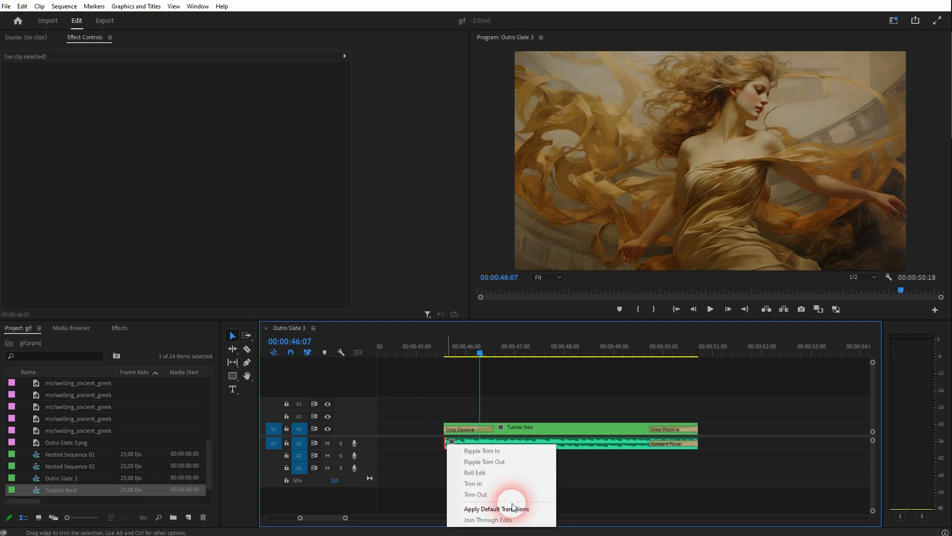
Apply default dissolve transitions to both ends of the Tutorial Nest
click(496, 509)
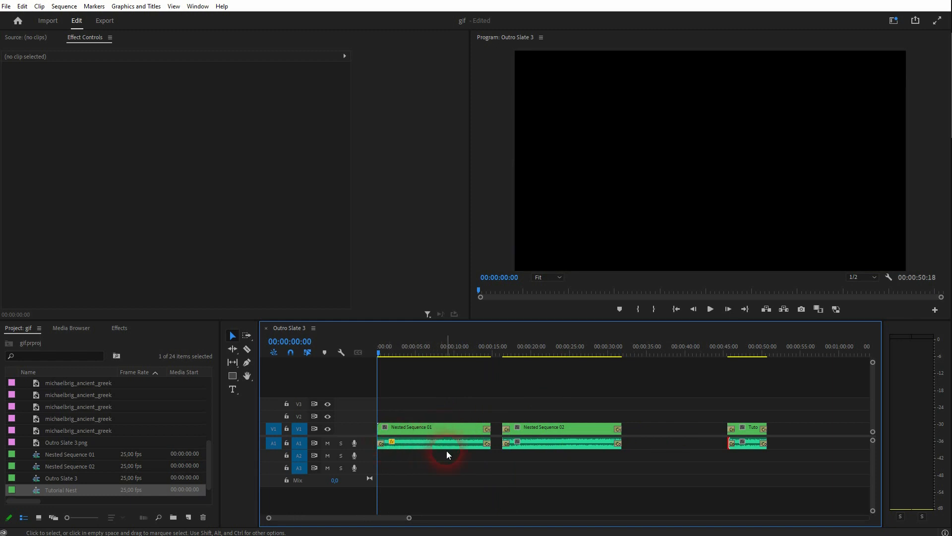
click(327, 443)
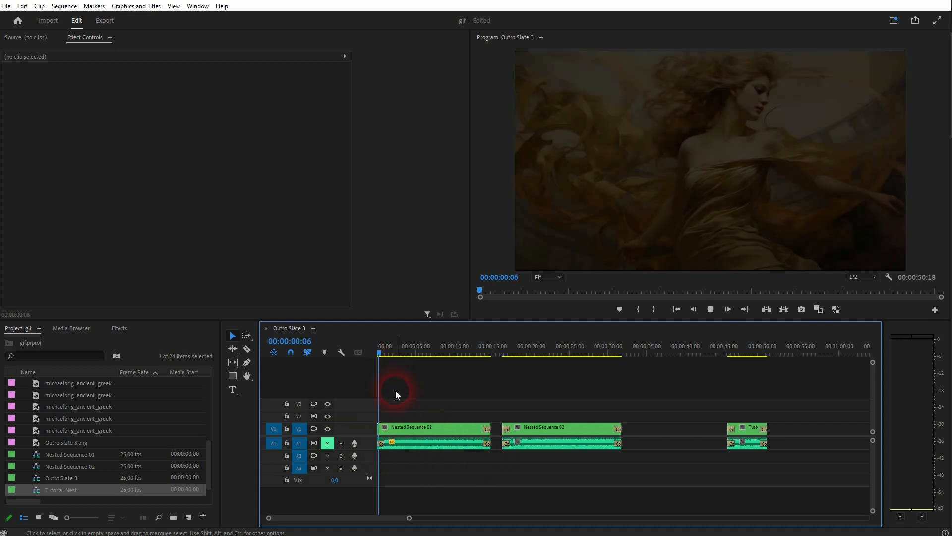
click(492, 346)
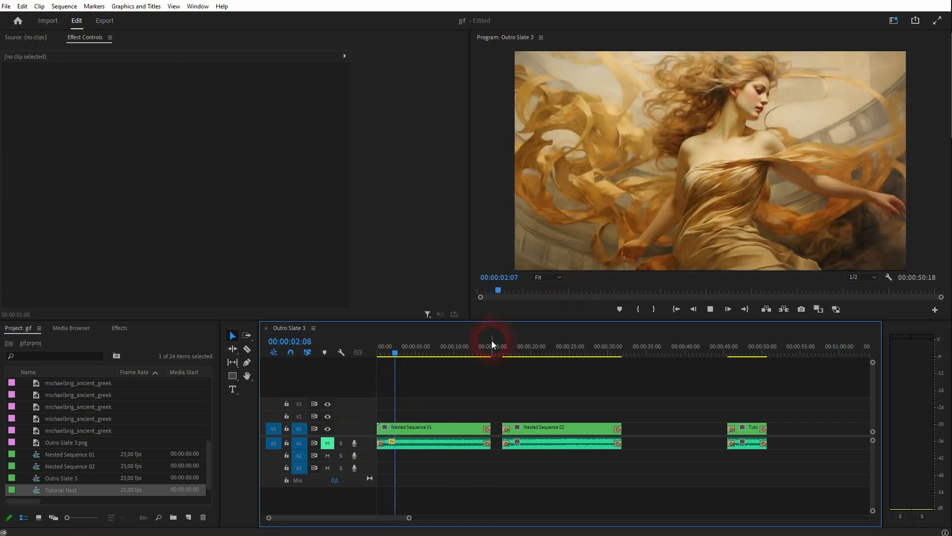
click(609, 356)
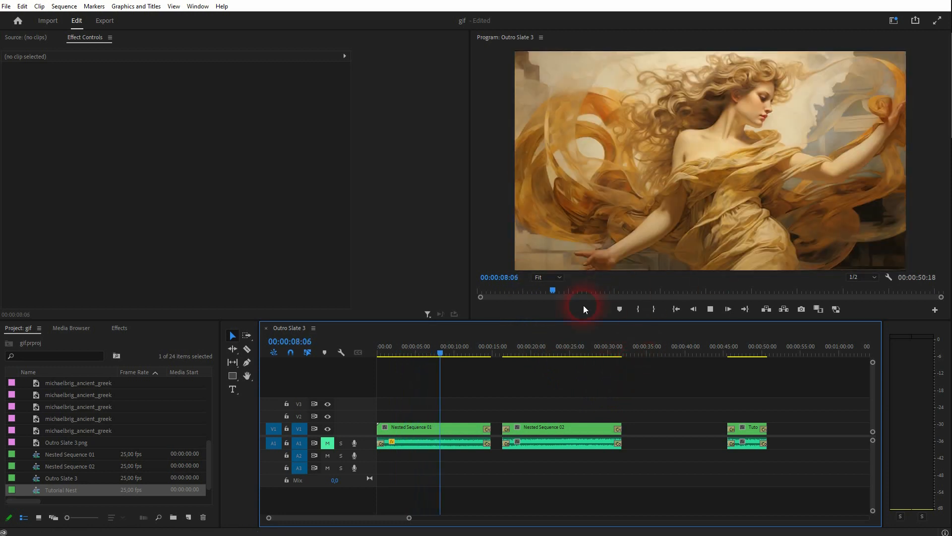
click(518, 352)
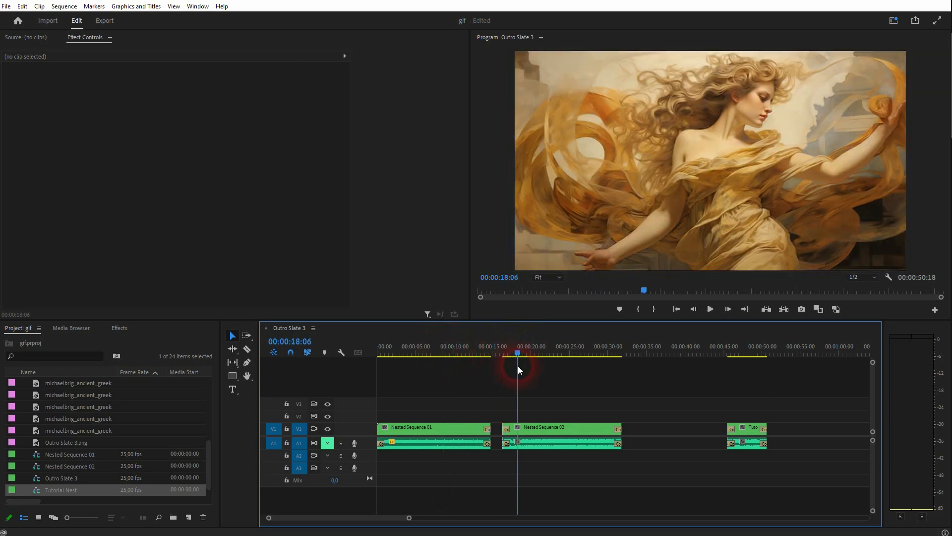
click(709, 309)
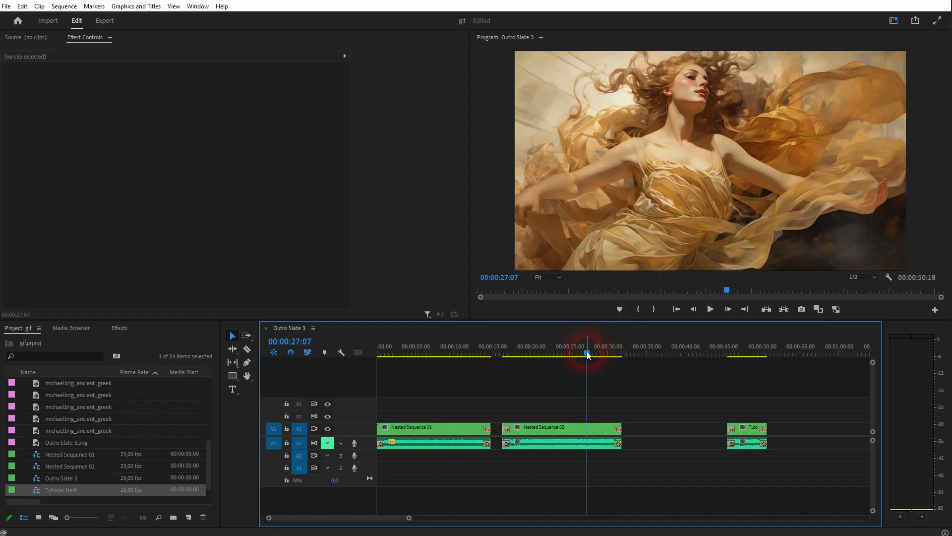
click(459, 352)
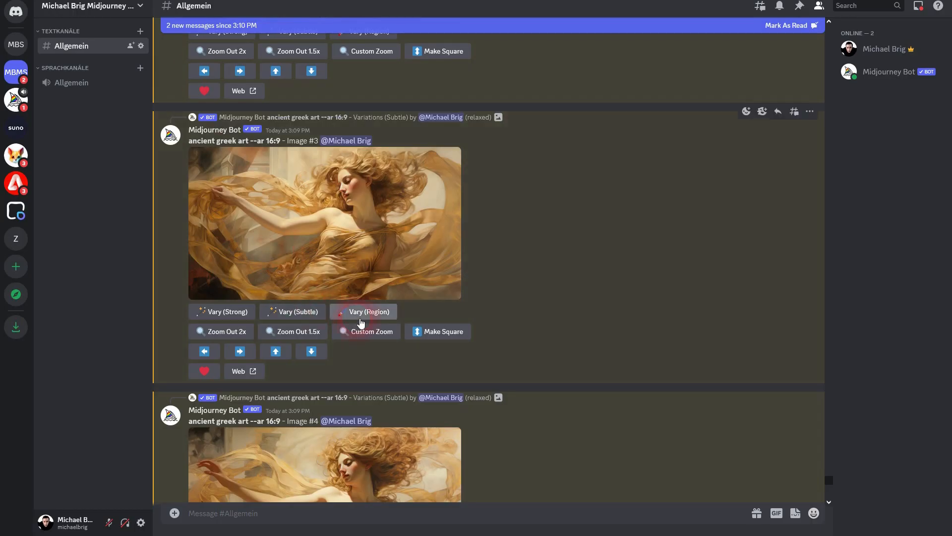
mouse_move(298, 311)
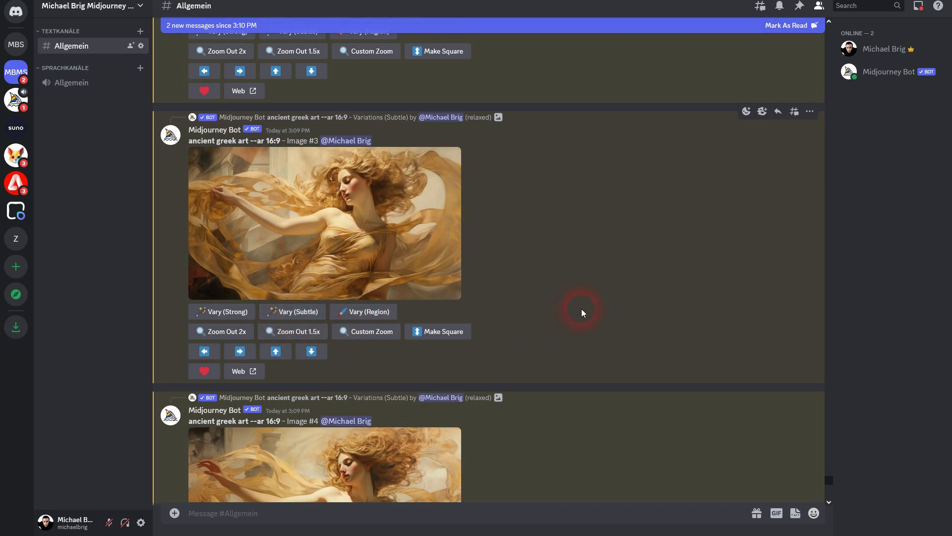
mouse_move(671, 270)
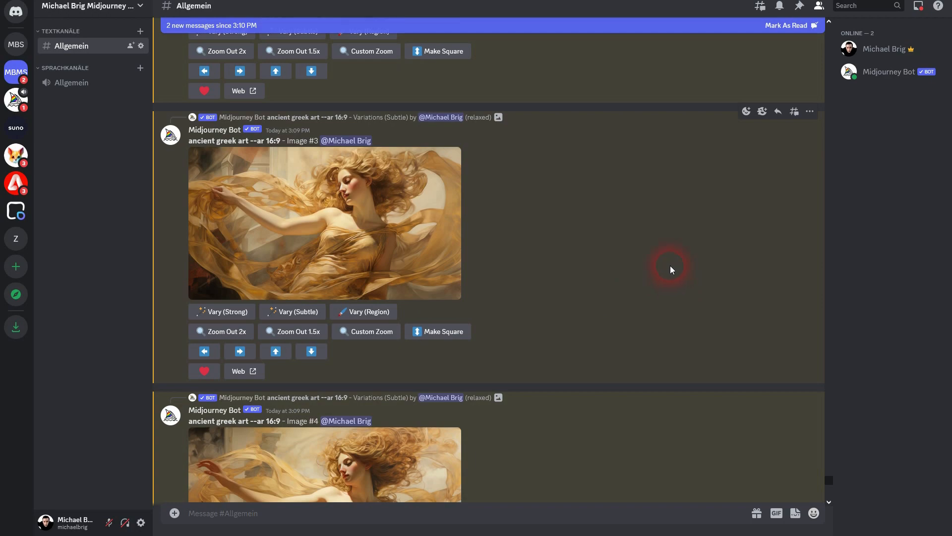